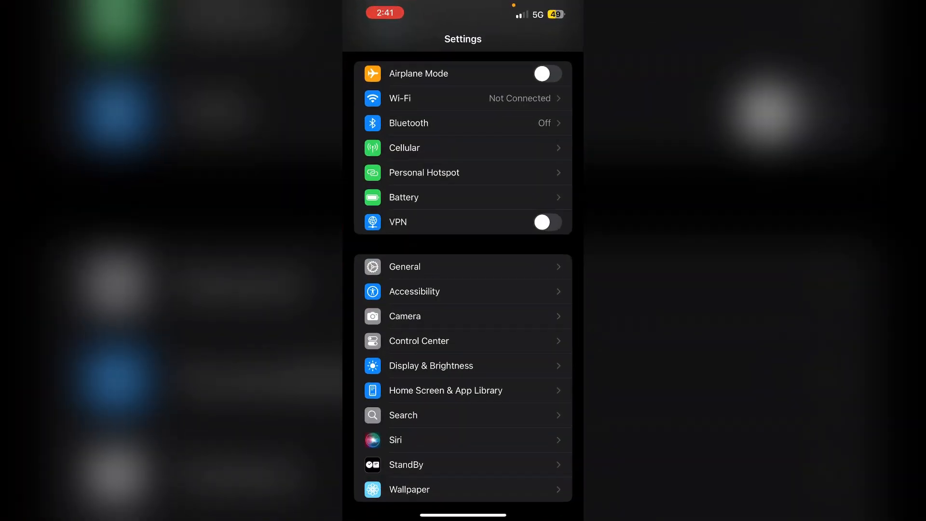
Step: Go to General > CarPlay, where the Bluetooth-is-off alert appears
click(404, 266)
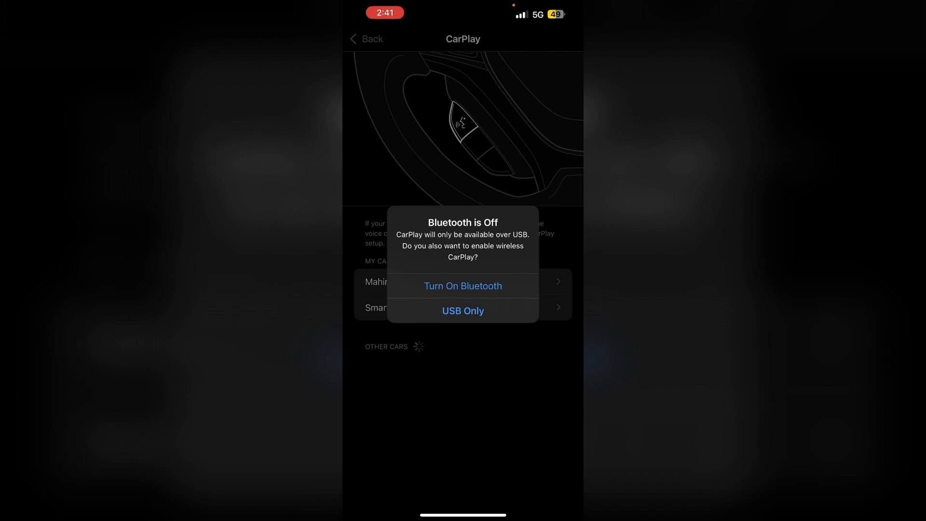
Step: Dismiss the Bluetooth alert, open the Mahindra car's CarPlay page, then switch Airplane Mode on
click(464, 310)
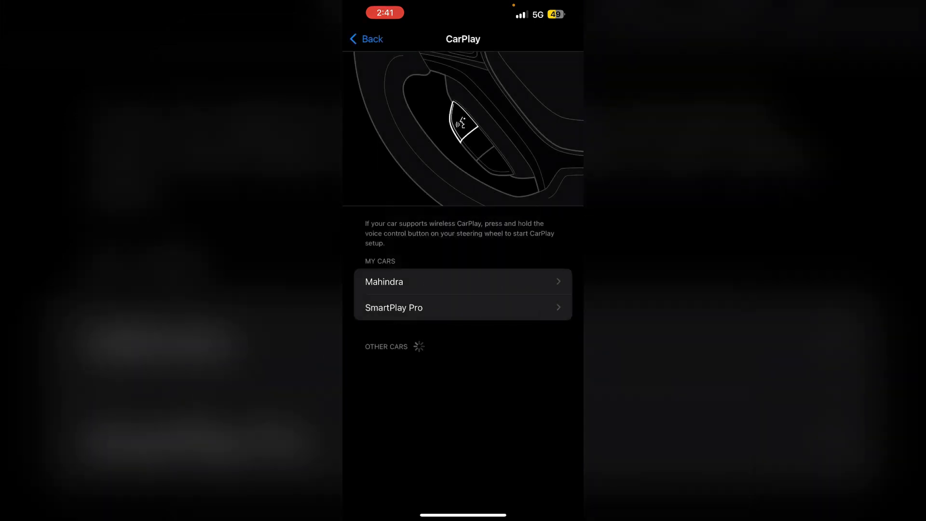
click(463, 282)
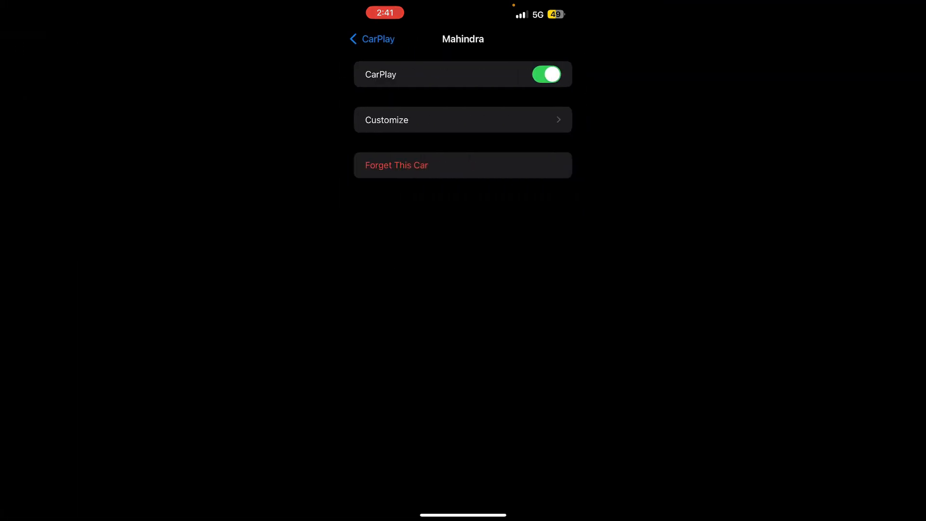
click(371, 39)
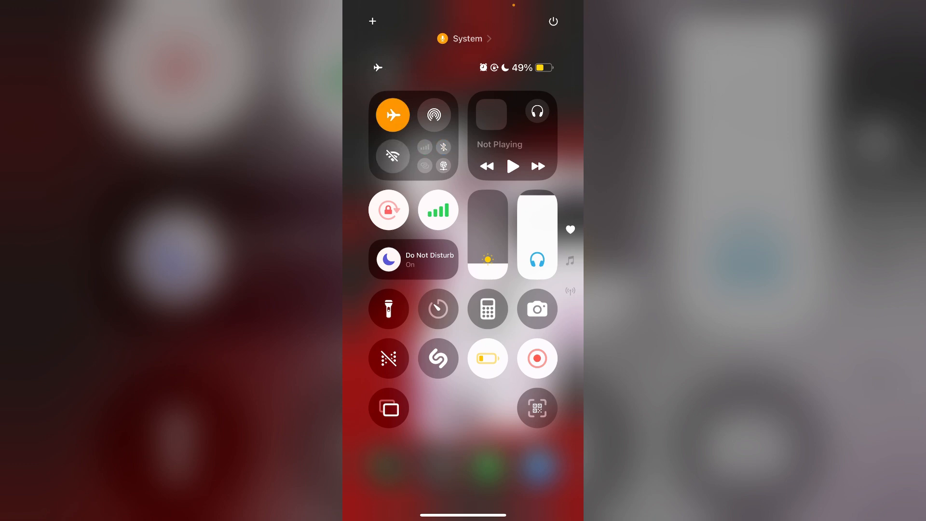
Step: Switch Airplane Mode off to restore Wi-Fi, cellular data and Bluetooth
click(393, 115)
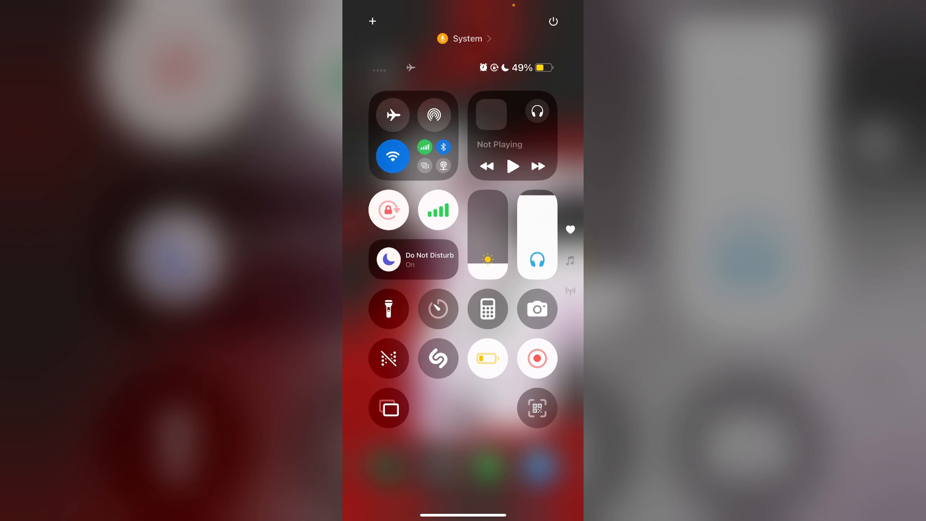